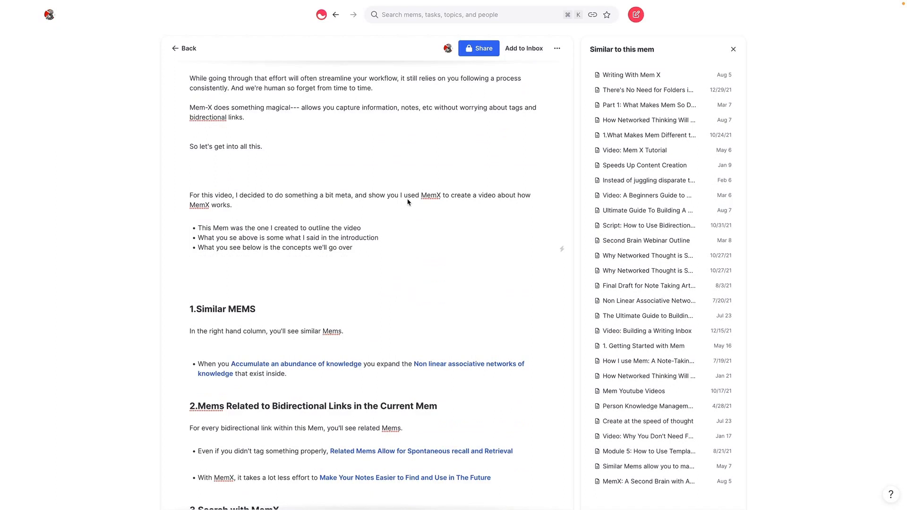
# - Scroll the side panel beside 'Video: What is Memx' through the similar and related mems
pyautogui.scroll(-3)
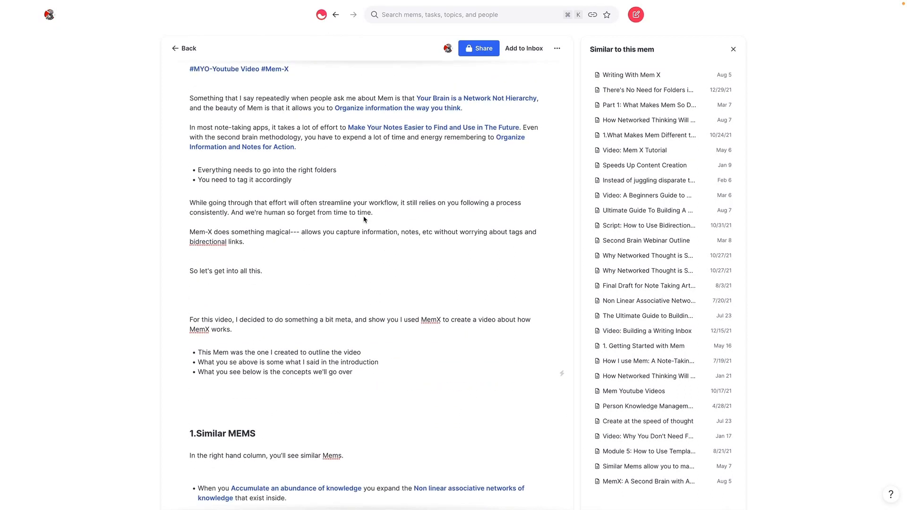
pyautogui.scroll(-3)
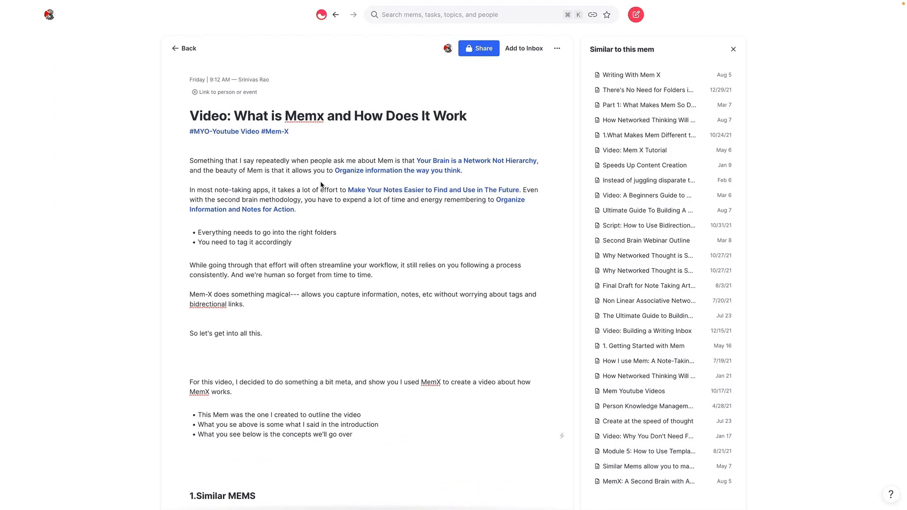
pyautogui.scroll(-3)
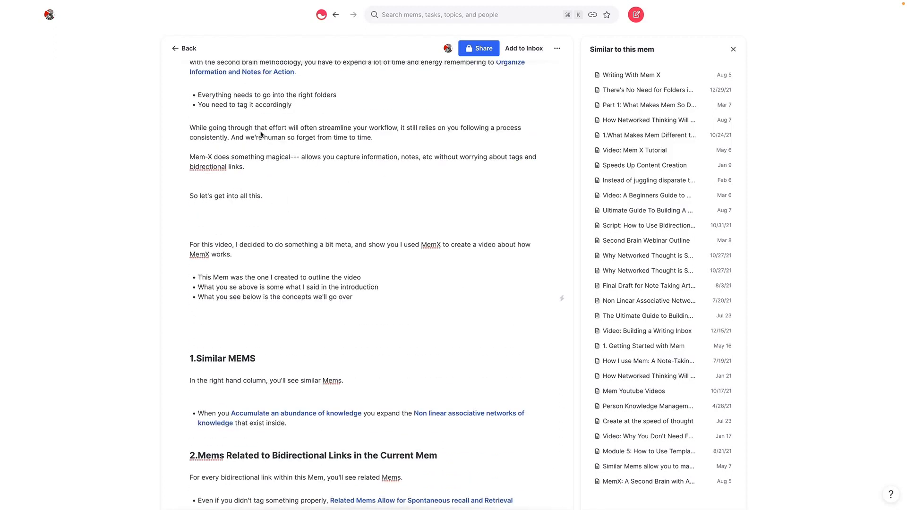
pyautogui.scroll(-3)
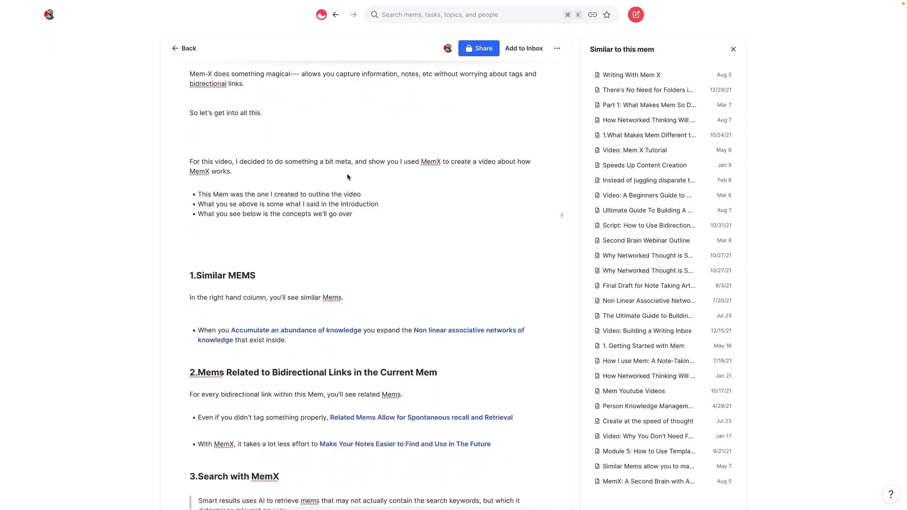
pyautogui.scroll(-3)
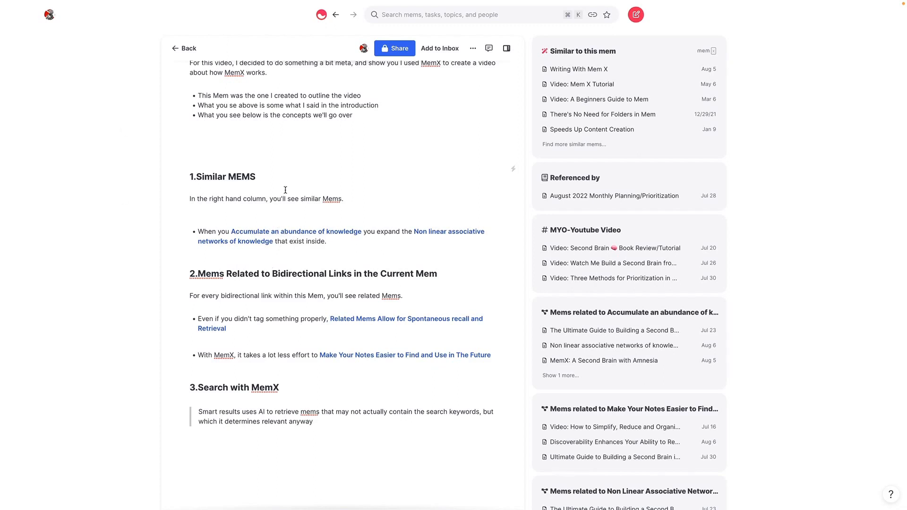
pyautogui.moveTo(258, 219)
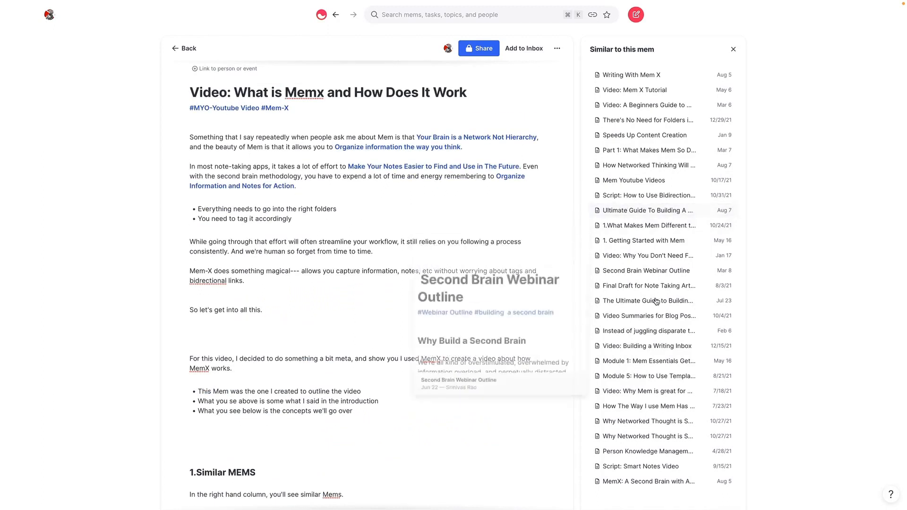
pyautogui.scroll(-3)
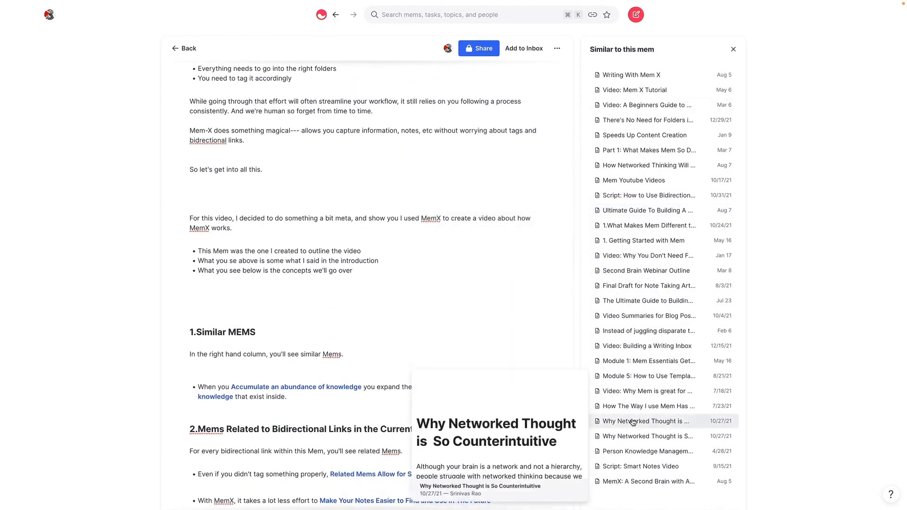
pyautogui.moveTo(646, 345)
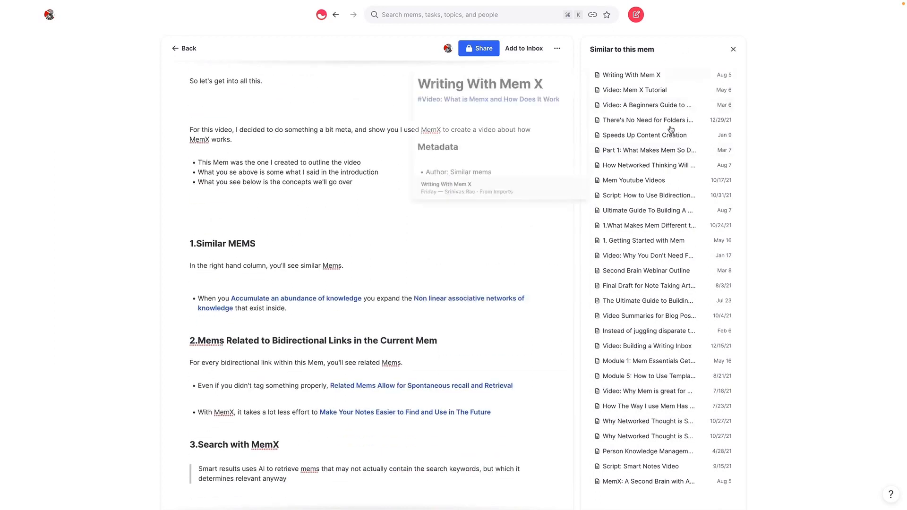
pyautogui.moveTo(647, 210)
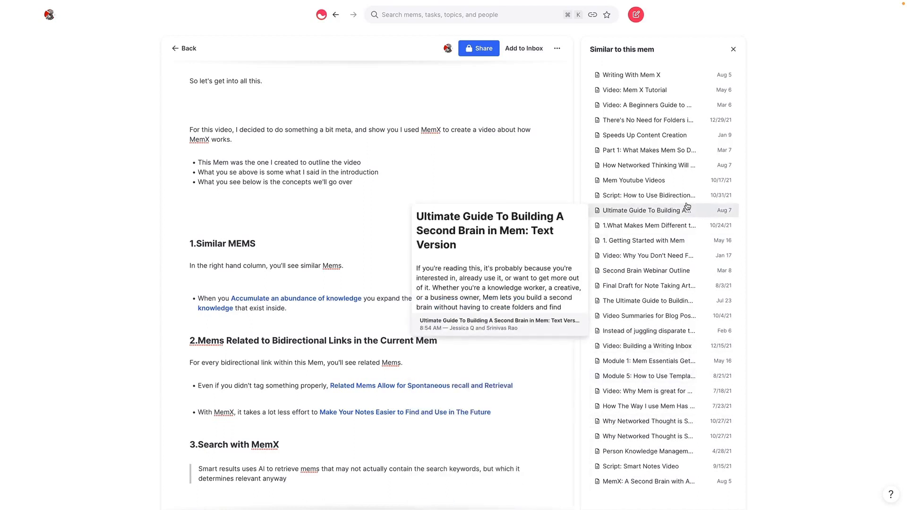
pyautogui.moveTo(264, 225)
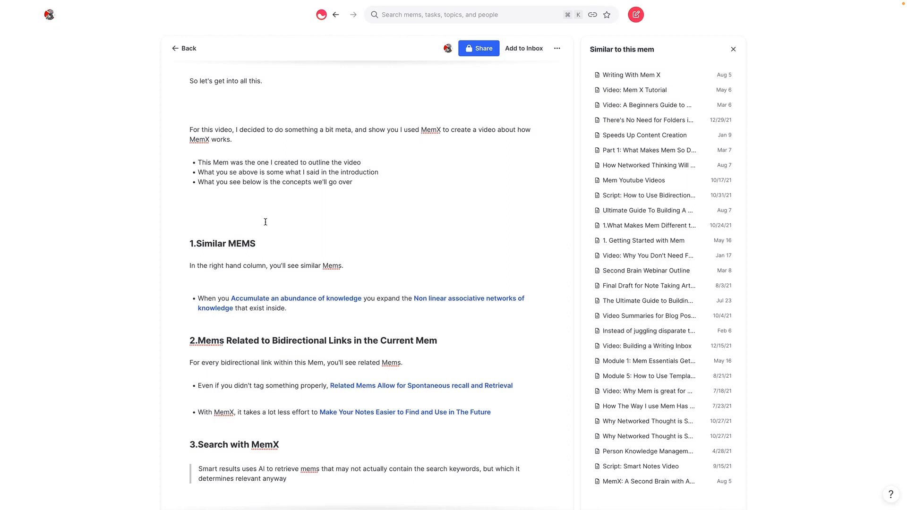
pyautogui.moveTo(275, 226)
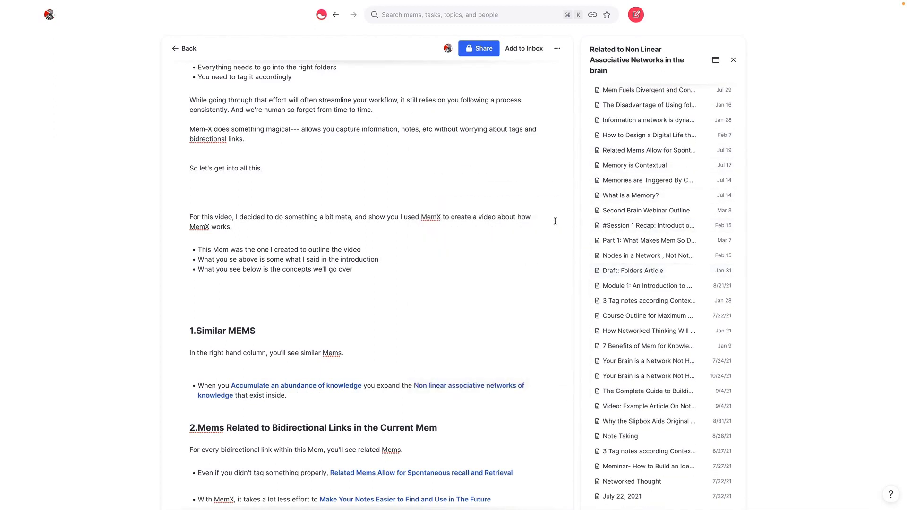
# - Expand the 'None of our thoughts or ideas exist in isolation' related-mems card
pyautogui.scroll(-3)
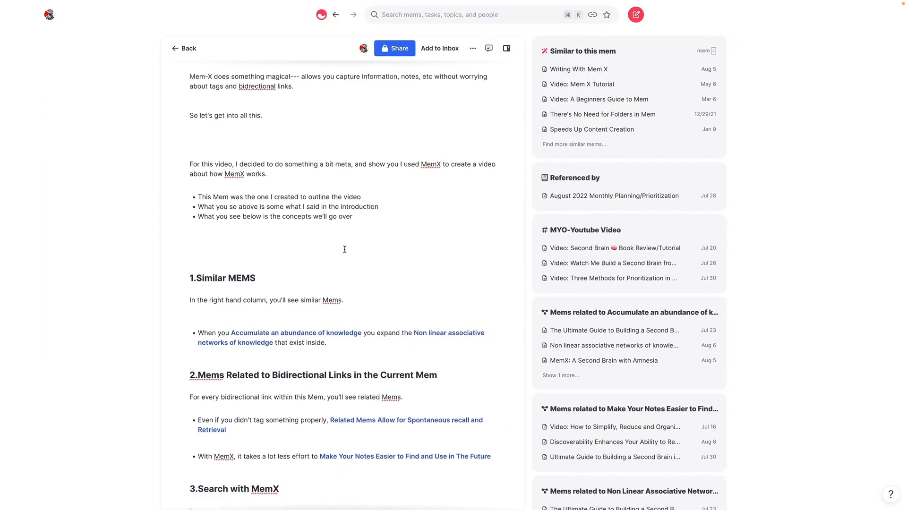
pyautogui.scroll(-3)
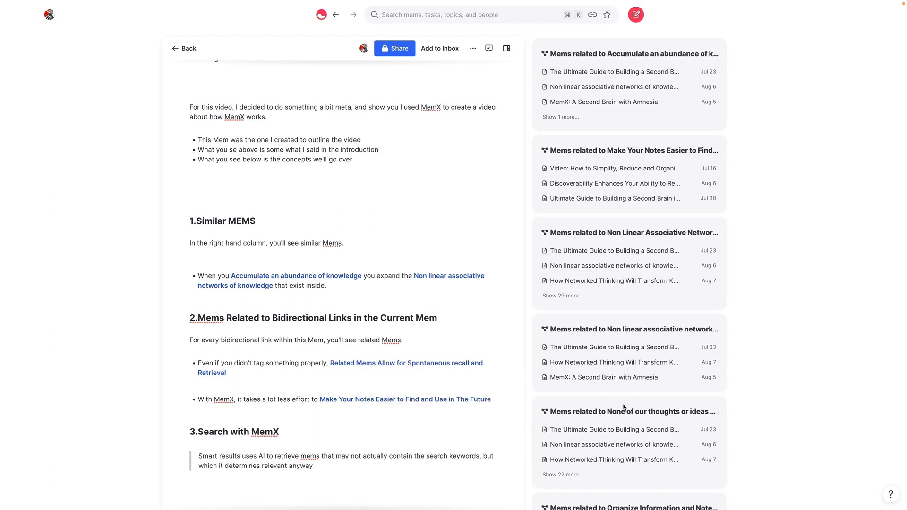
pyautogui.click(631, 412)
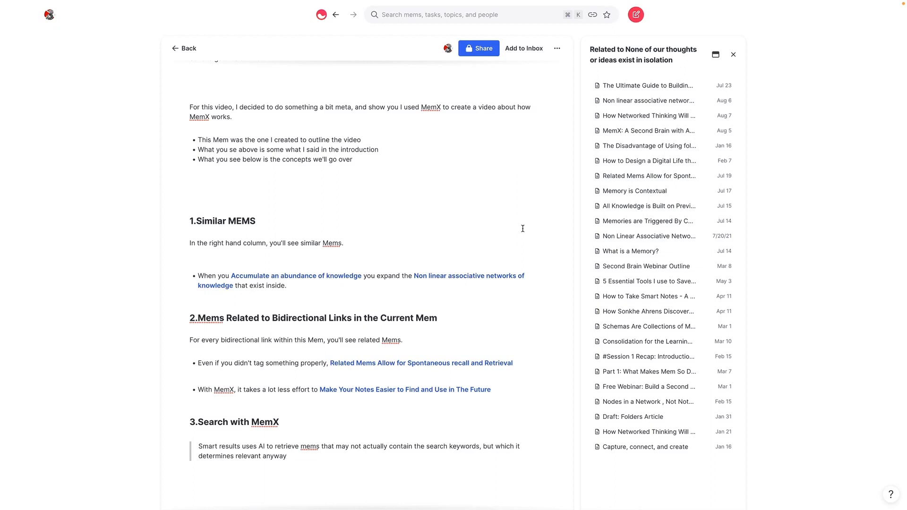
pyautogui.scroll(-3)
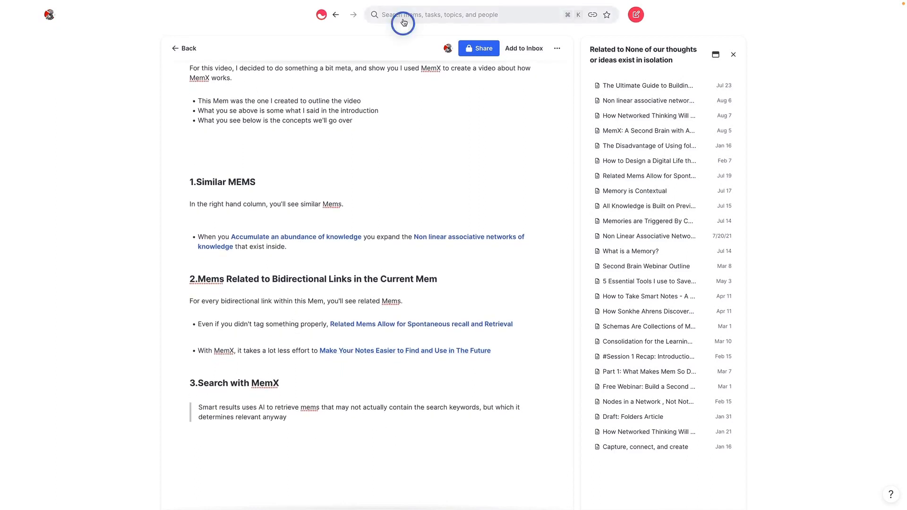
# - Search for 'transcript' and scroll through the podcast transcript results
pyautogui.write('t')
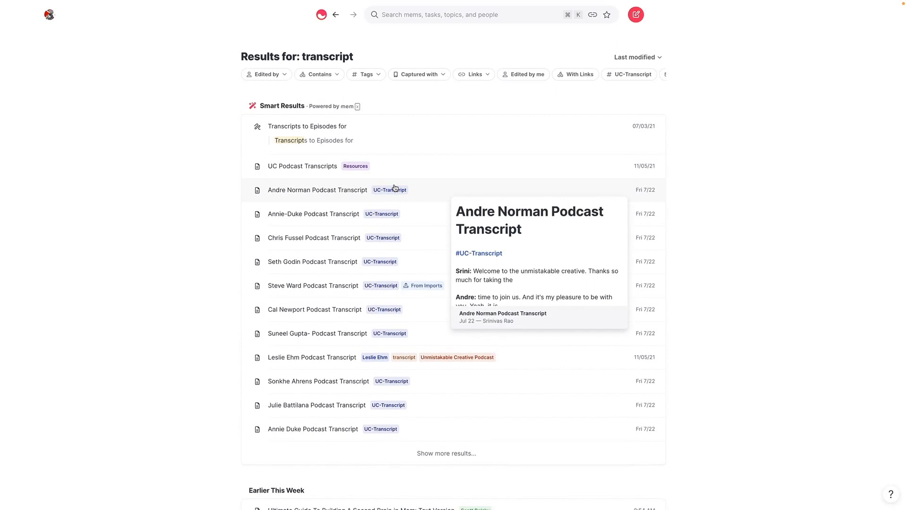
pyautogui.scroll(-3)
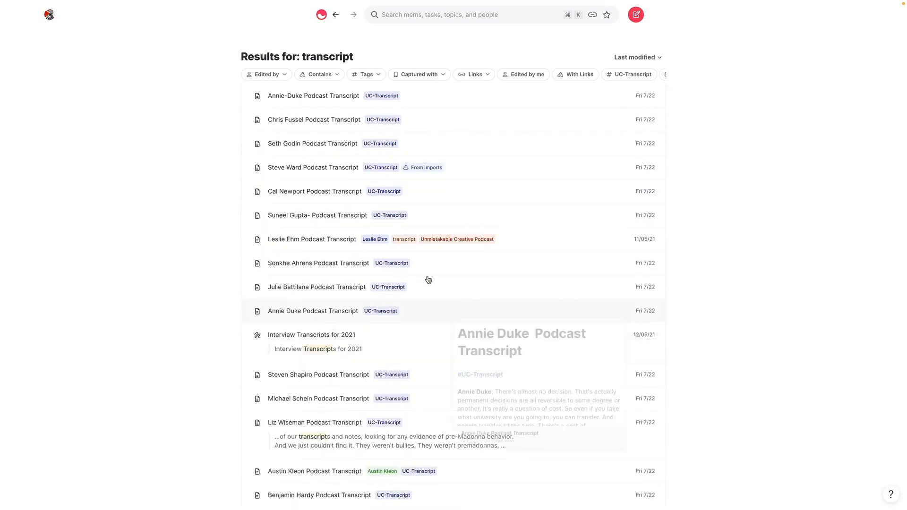
pyautogui.scroll(-3)
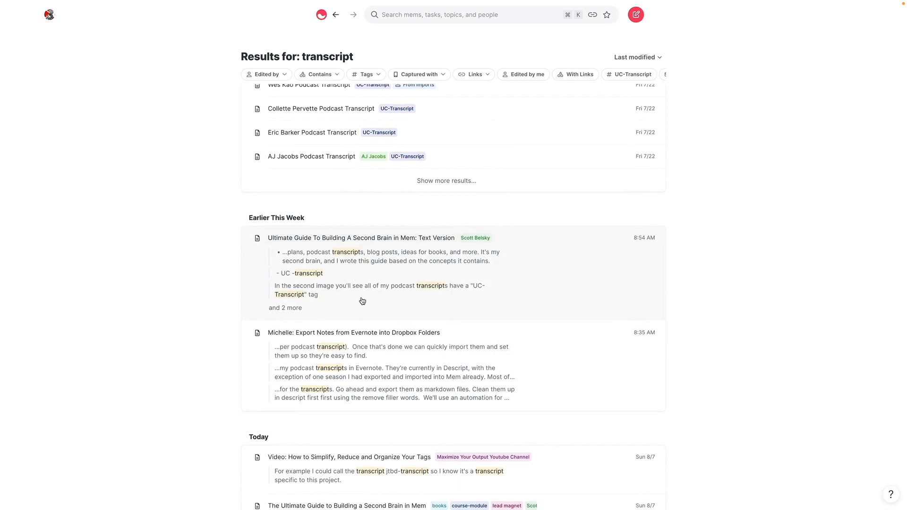
pyautogui.scroll(-3)
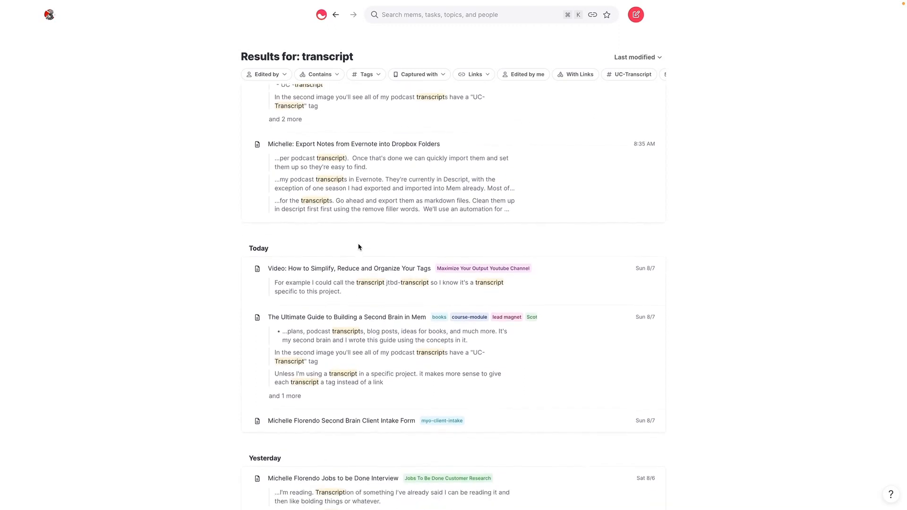
pyautogui.scroll(-3)
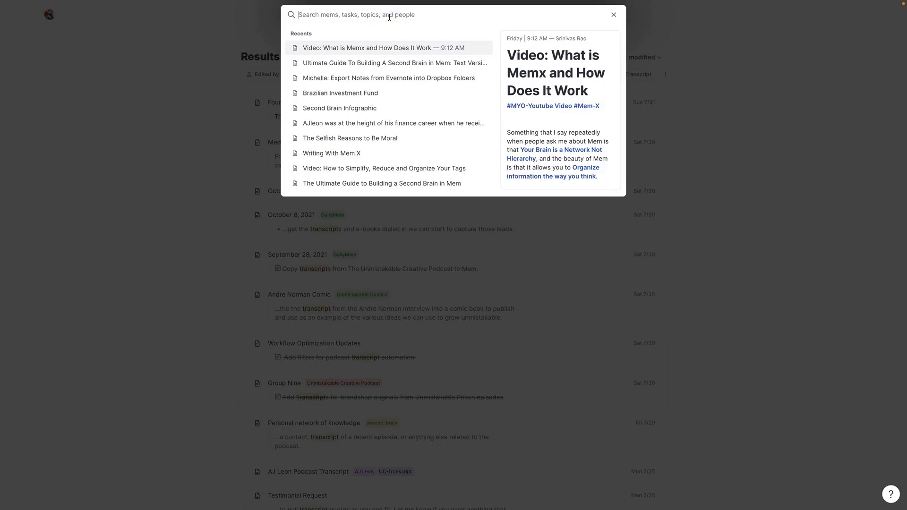
# - Search 'net' and open 'How Networked Thinking Will Transform Knowledge Work', scrolling to Writing With Mem X
pyautogui.write('net')
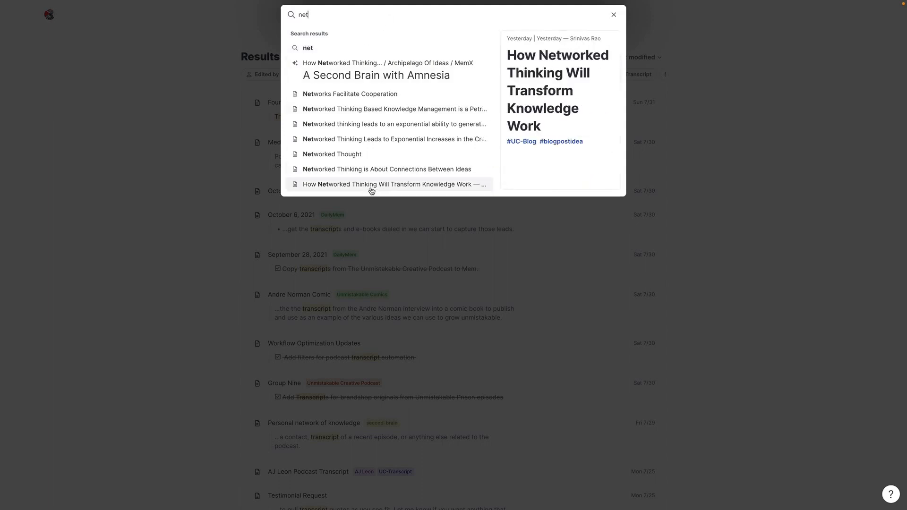
pyautogui.click(394, 184)
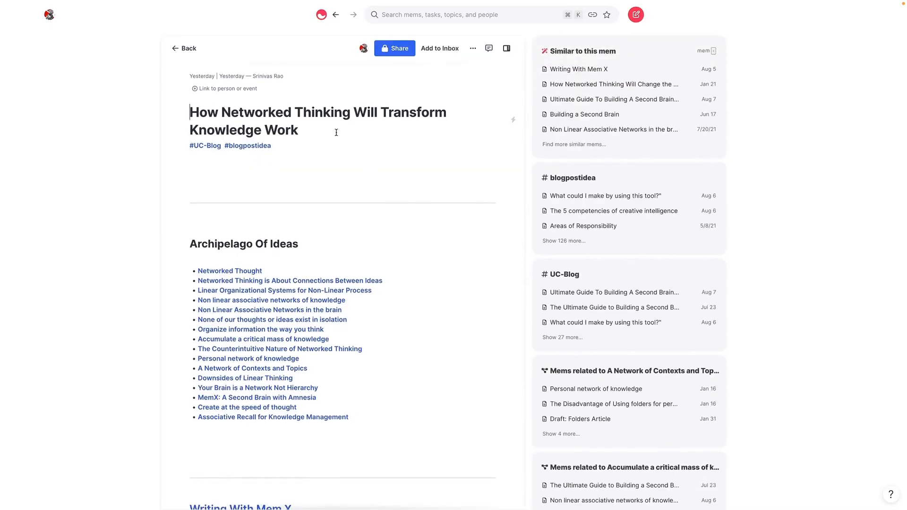
pyautogui.scroll(-3)
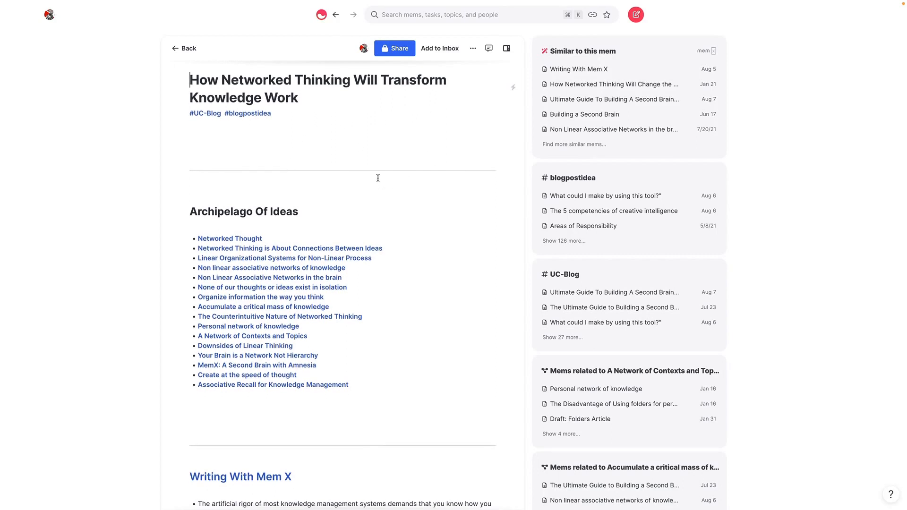
pyautogui.moveTo(376, 177)
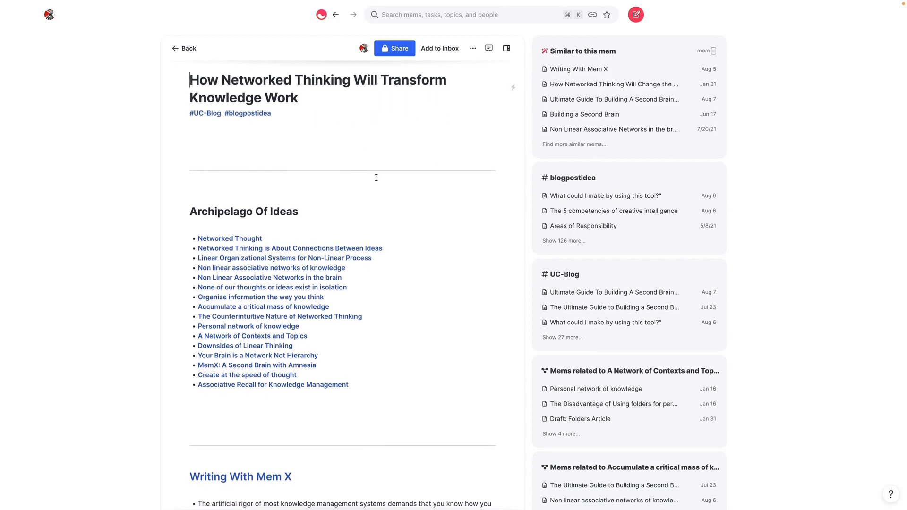
pyautogui.moveTo(294, 184)
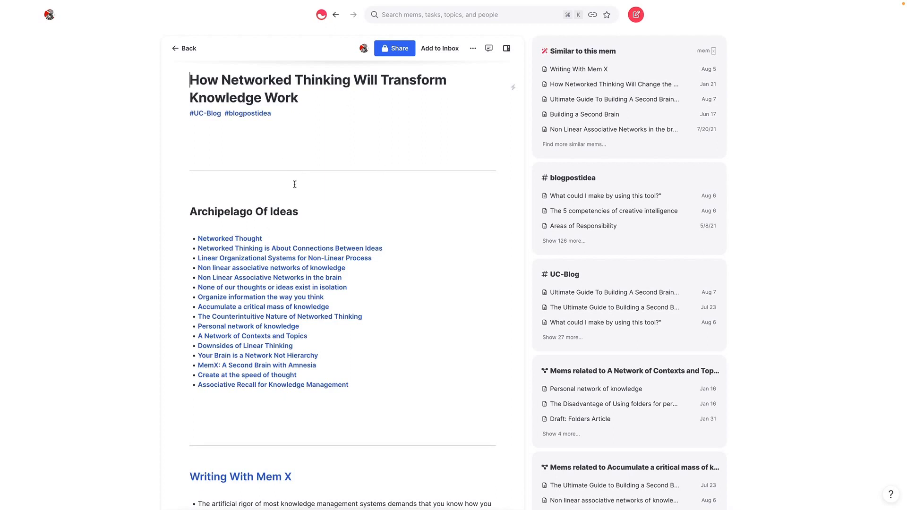
pyautogui.scroll(-3)
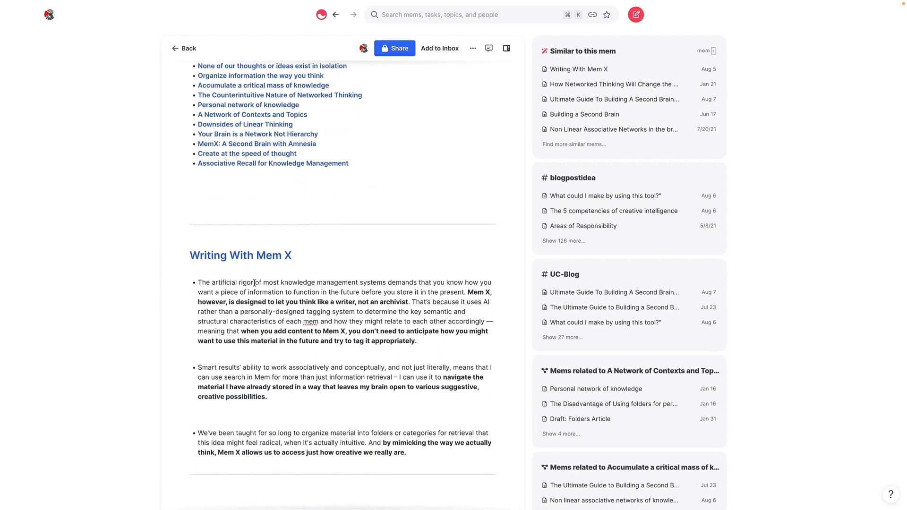
pyautogui.moveTo(572, 144)
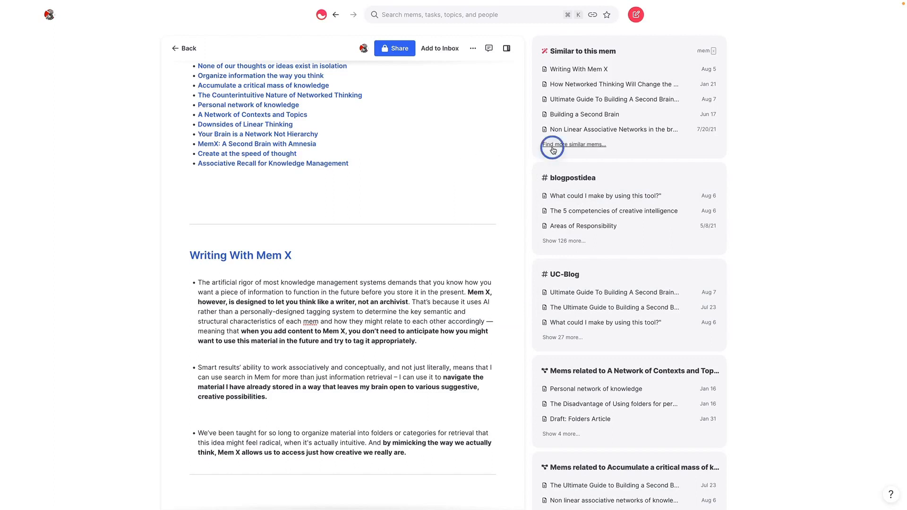
# - Expand 'Find more similar mems...' and scroll the full related-mems list
pyautogui.click(574, 144)
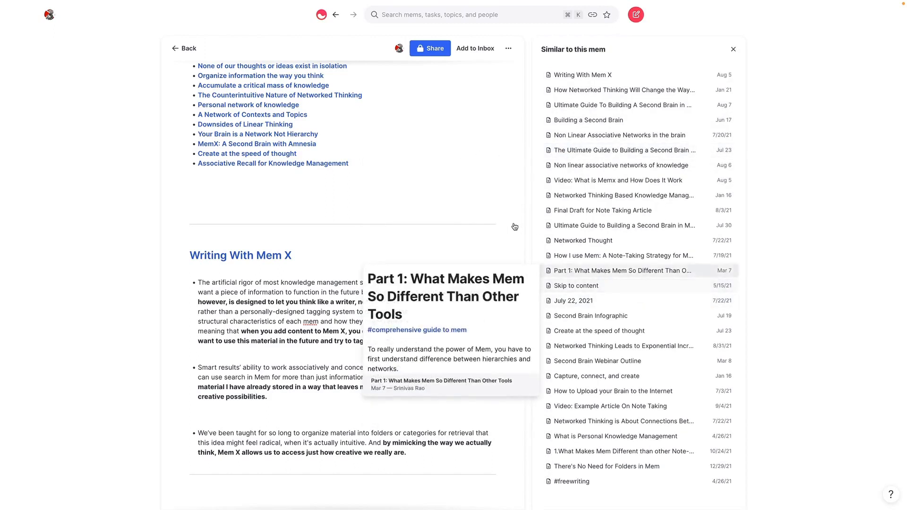
pyautogui.scroll(-3)
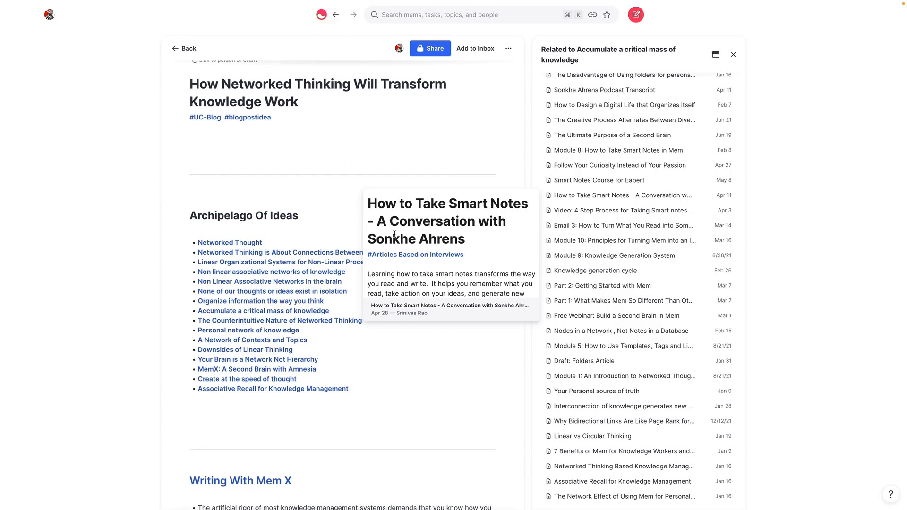
pyautogui.moveTo(611, 135)
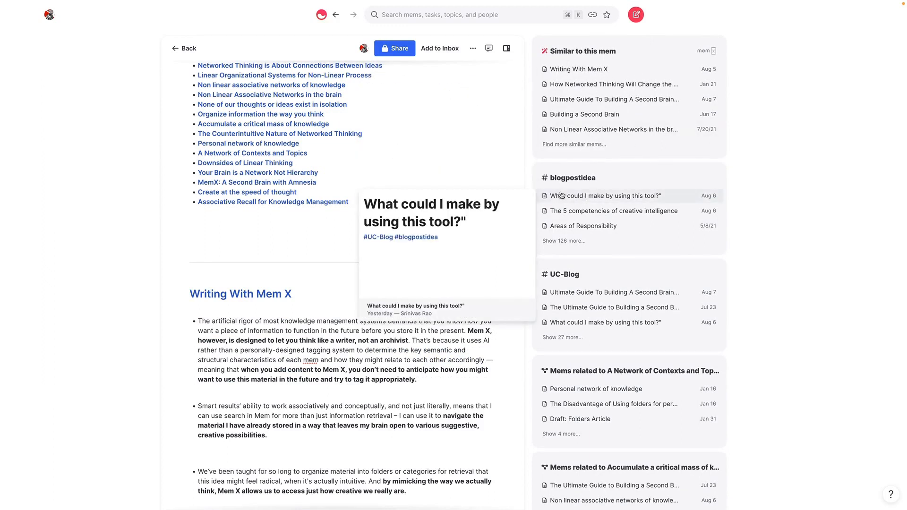
pyautogui.moveTo(431, 174)
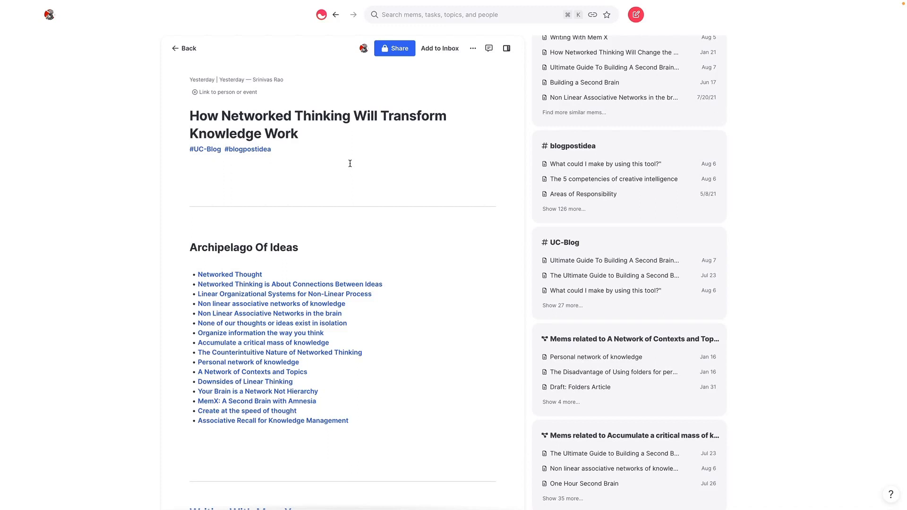
# - Scroll the right panel down to the 'Knowledge generation cycle' related-mems group
pyautogui.scroll(-3)
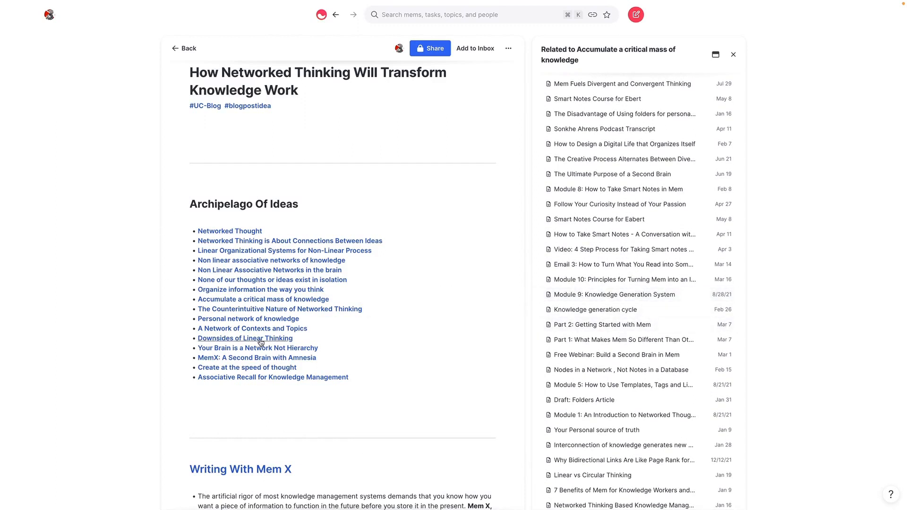
pyautogui.moveTo(595, 309)
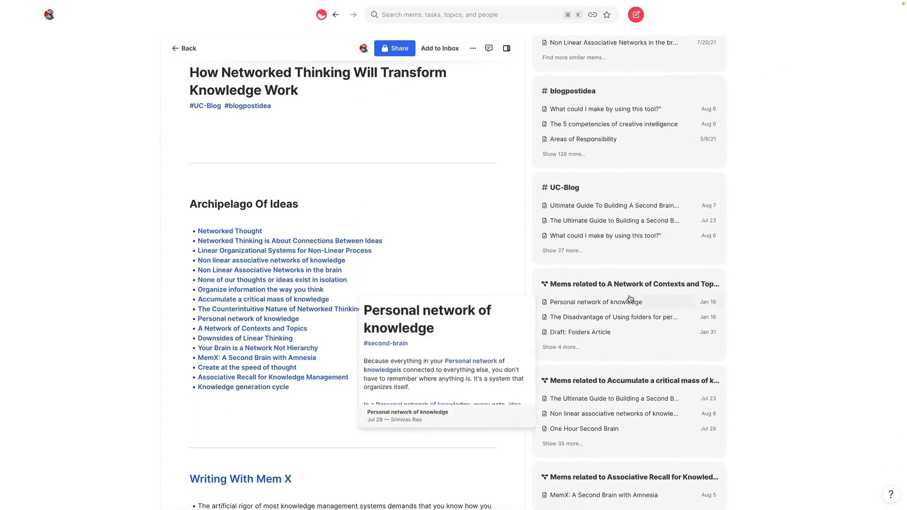
pyautogui.scroll(-3)
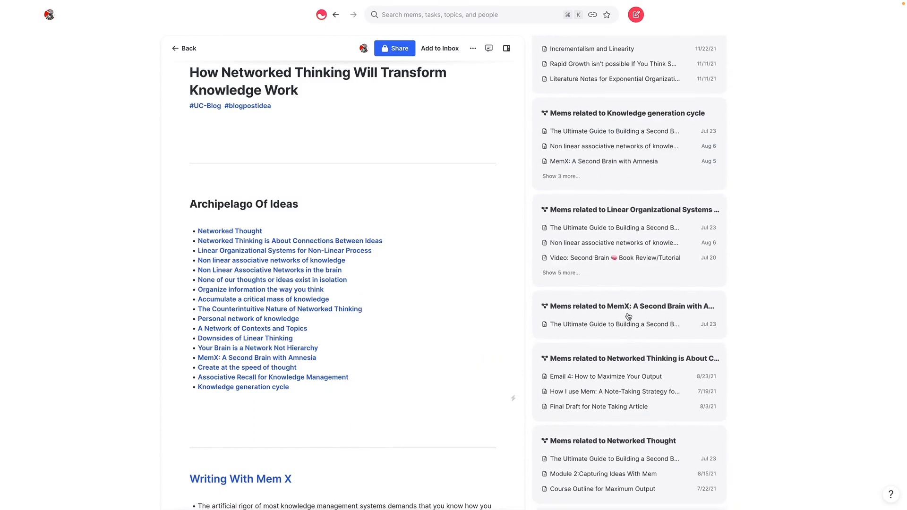
pyautogui.scroll(-3)
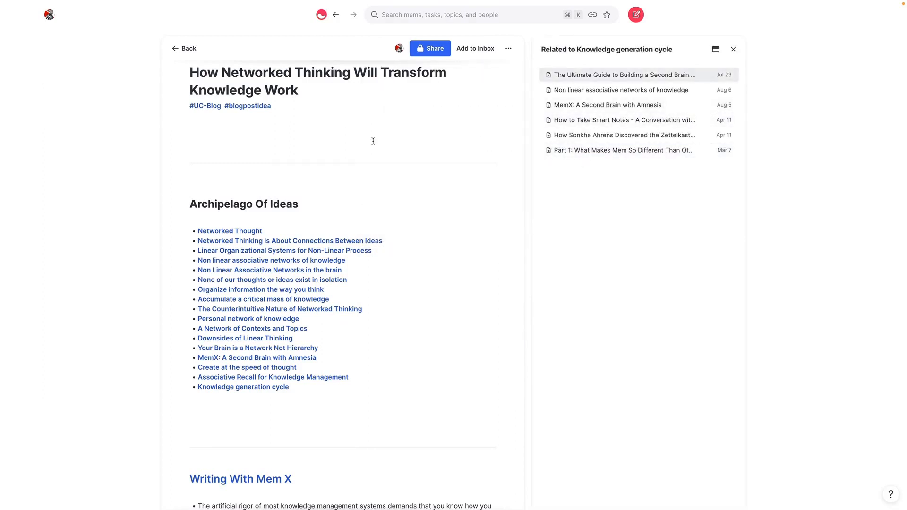
# - Open 'MemX: A Second Brain with Amnesia' in a side pane and swap it into the main view
pyautogui.click(607, 105)
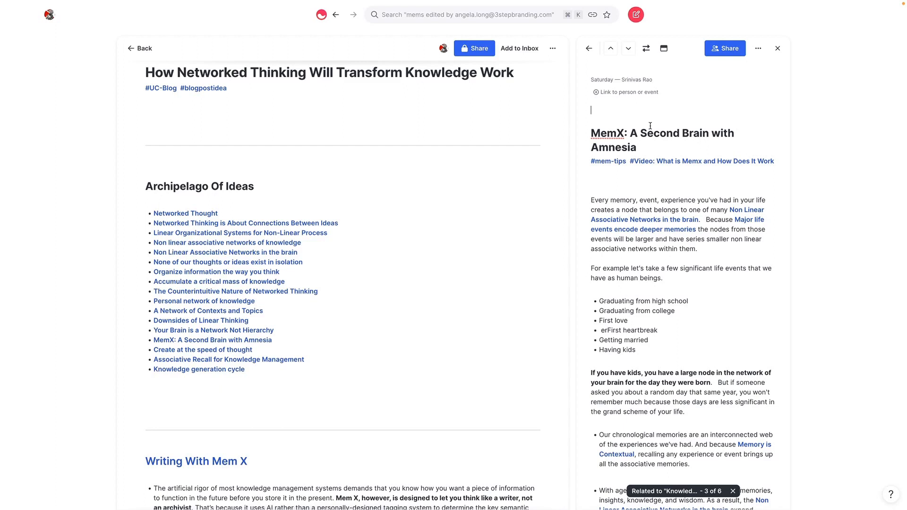
pyautogui.moveTo(646, 49)
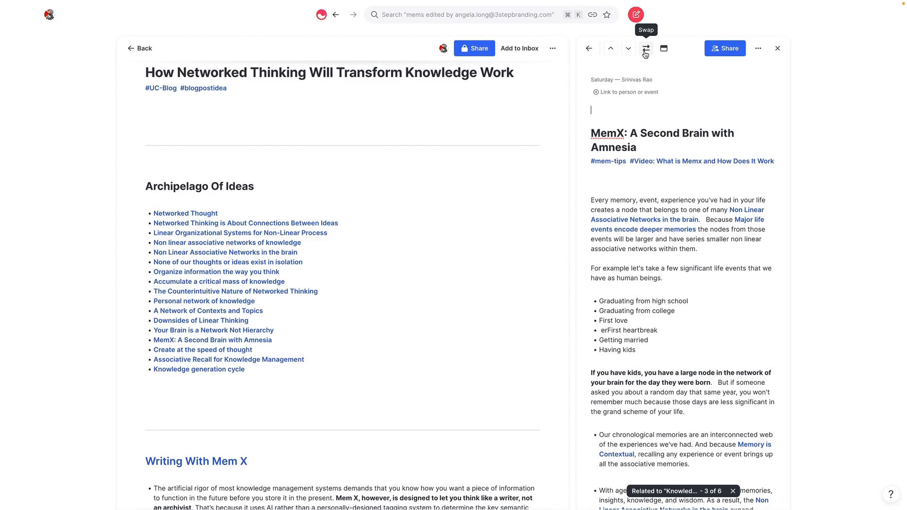
pyautogui.click(645, 49)
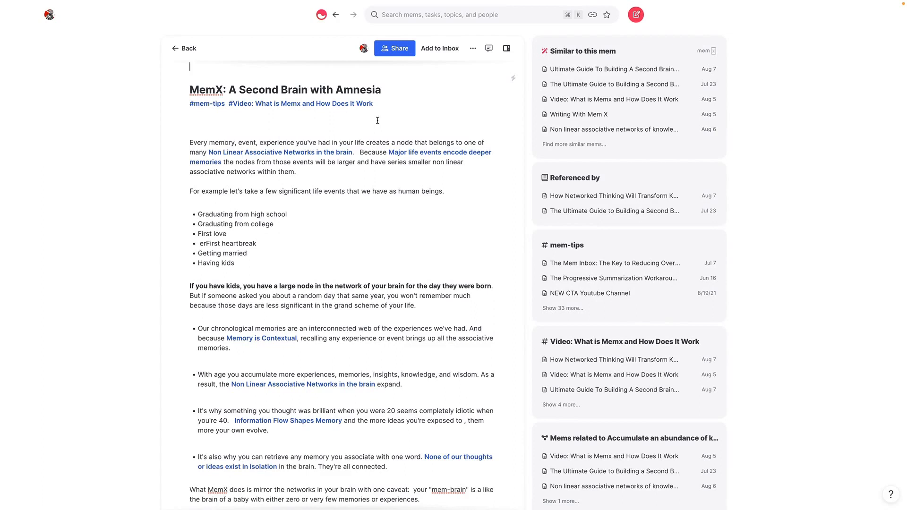
pyautogui.scroll(-3)
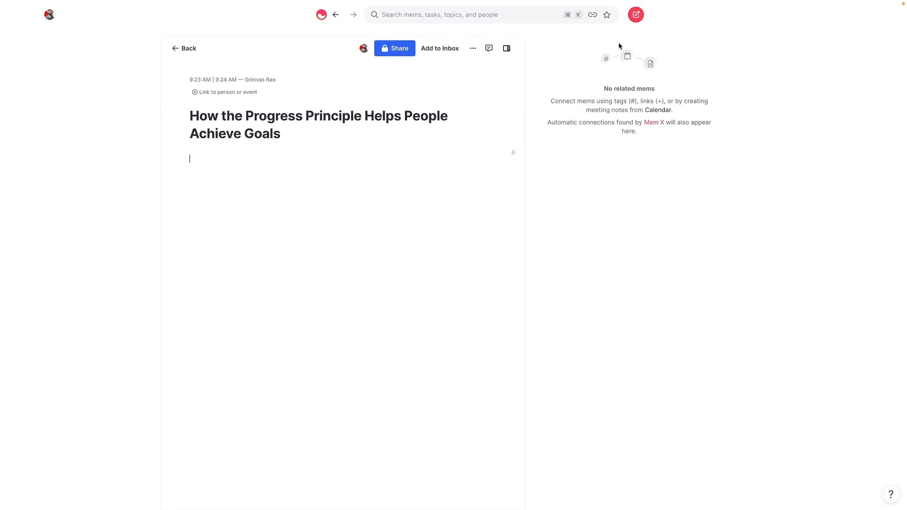
# - Type the opening about the progress principle and Harvard Professor Teresa Amabile's work
pyautogui.write('The p')
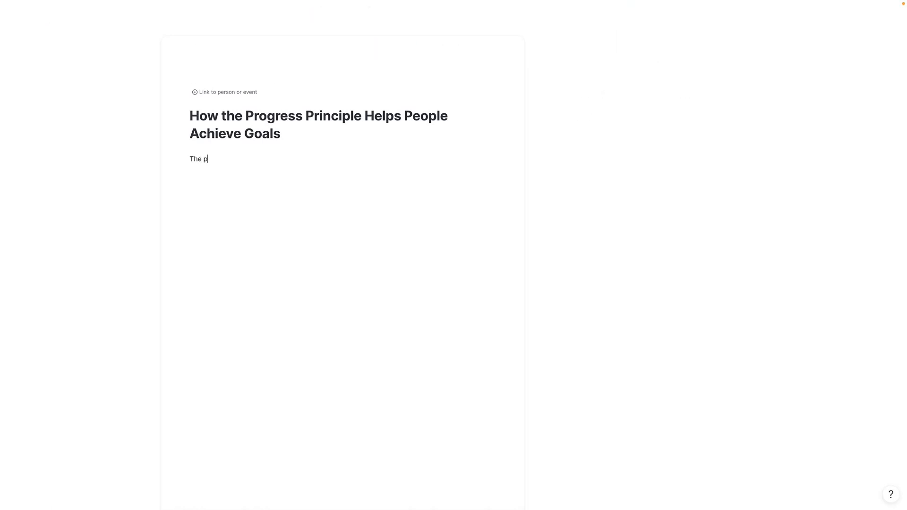
pyautogui.write('rogress principle is a concept based on the')
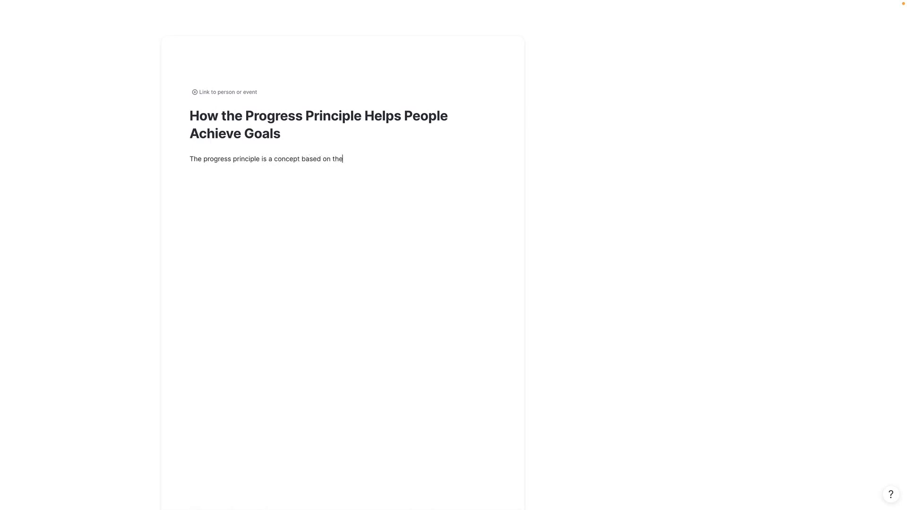
pyautogui.write('work of Har')
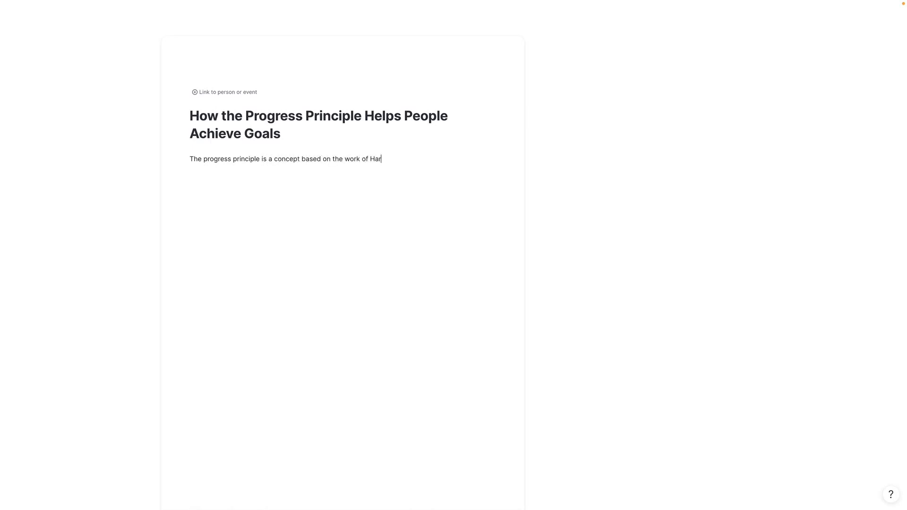
pyautogui.write('vard Professor Teresa Amibile')
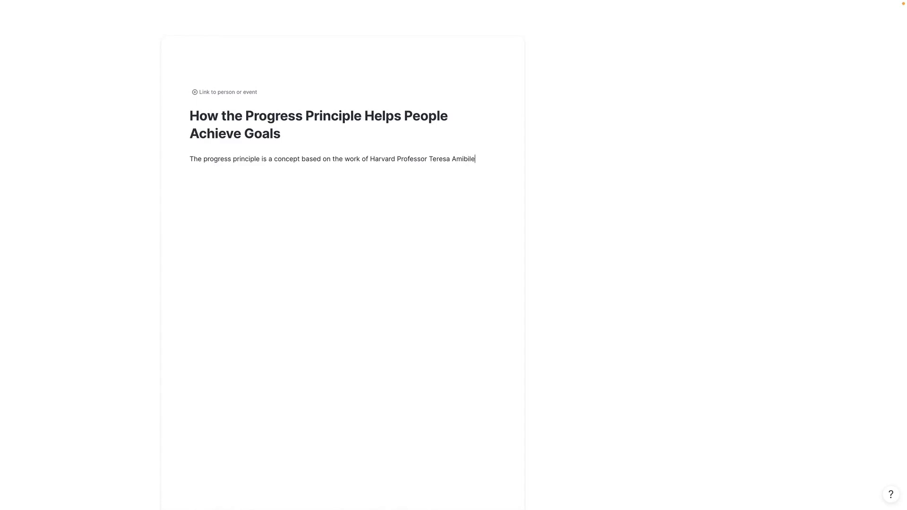
pyautogui.press('BackSpace')
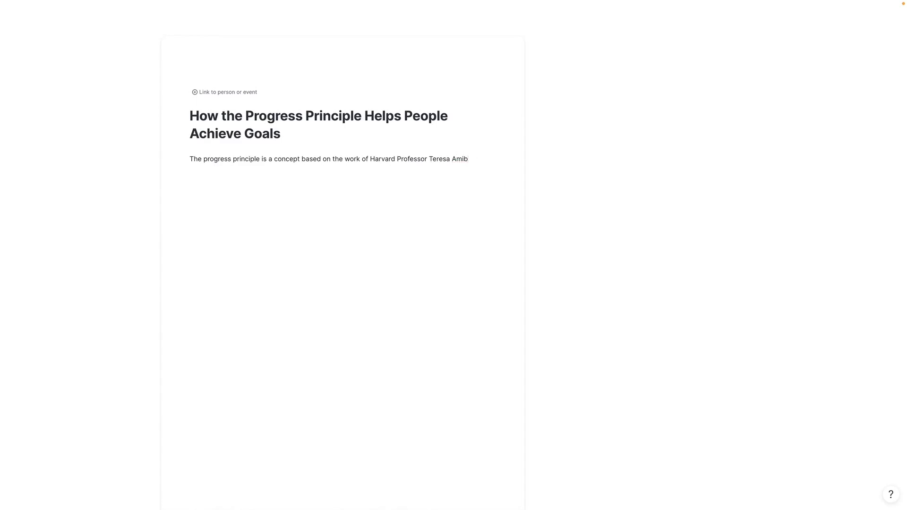
pyautogui.write('ile. According to her,')
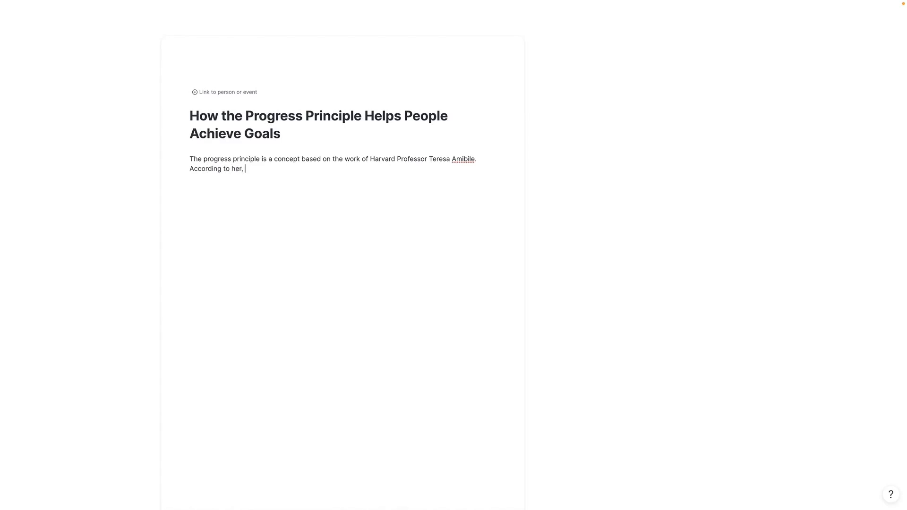
pyautogui.write('one of our greatest sources of motivation is visible progress.')
pyautogui.write("When we see ourselves making progress towards our goals, we're more likely to stick with them. When we don't we're more likely to abandon them.")
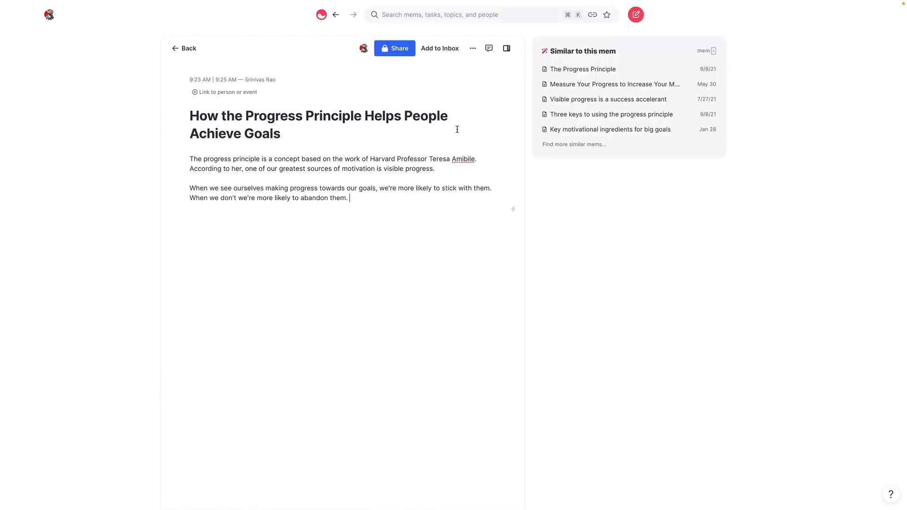
pyautogui.moveTo(574, 144)
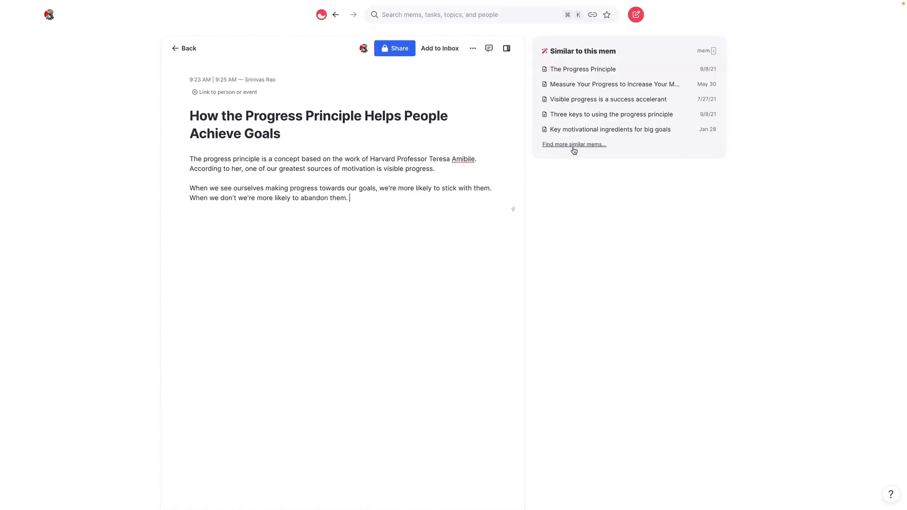
# - Expand the progress mem's full similar-mems list and preview an entry
pyautogui.click(573, 144)
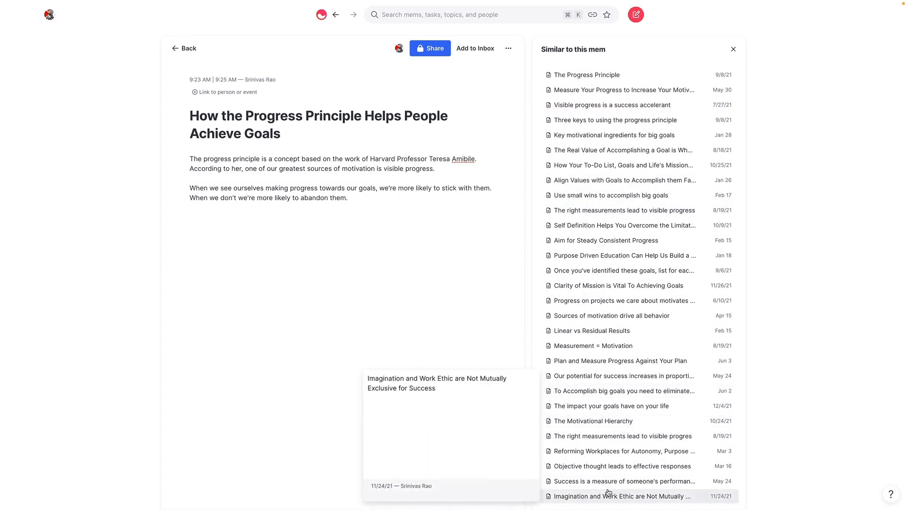
pyautogui.moveTo(496, 58)
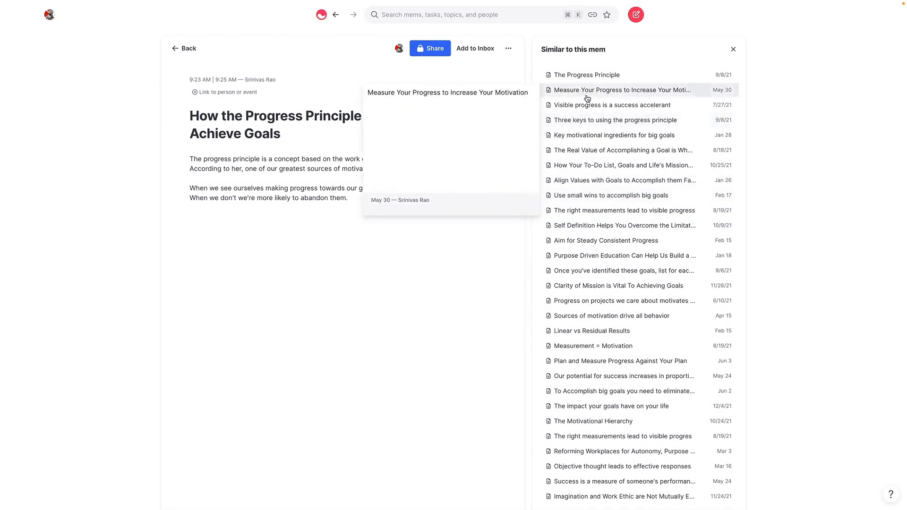
pyautogui.moveTo(275, 190)
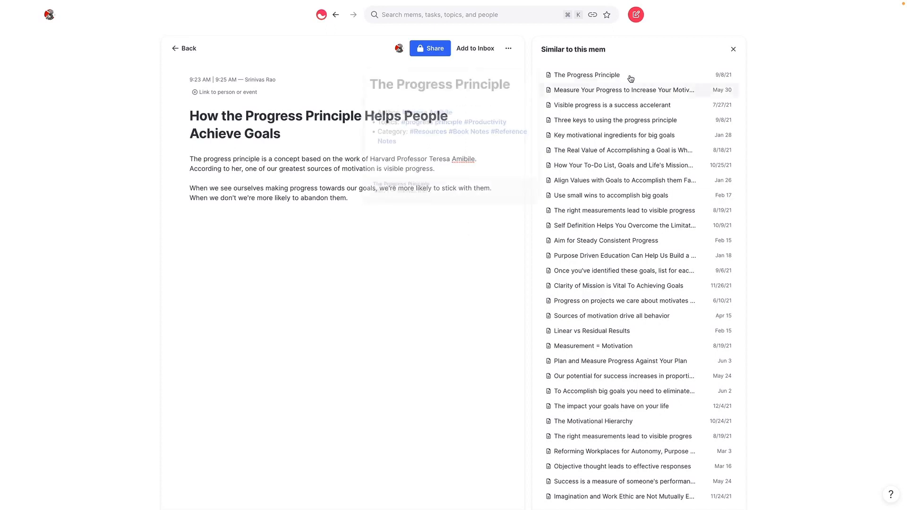
pyautogui.moveTo(611, 105)
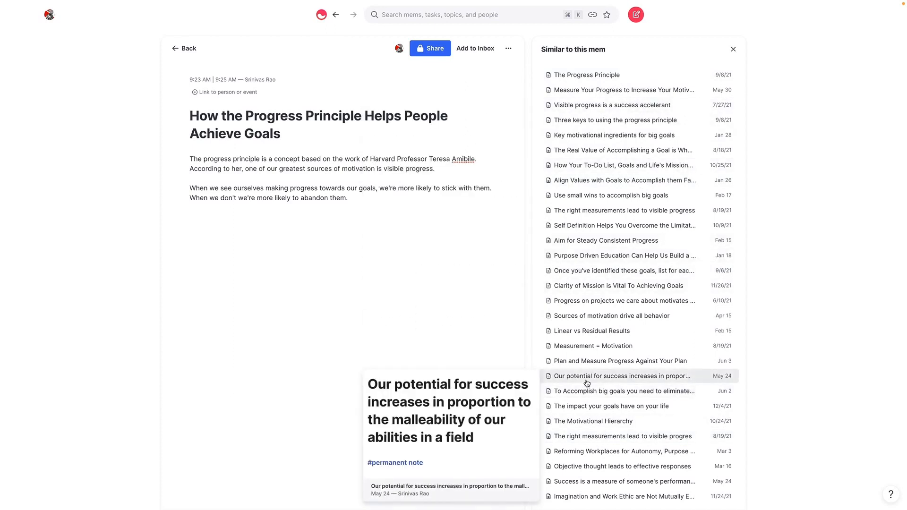
pyautogui.click(228, 210)
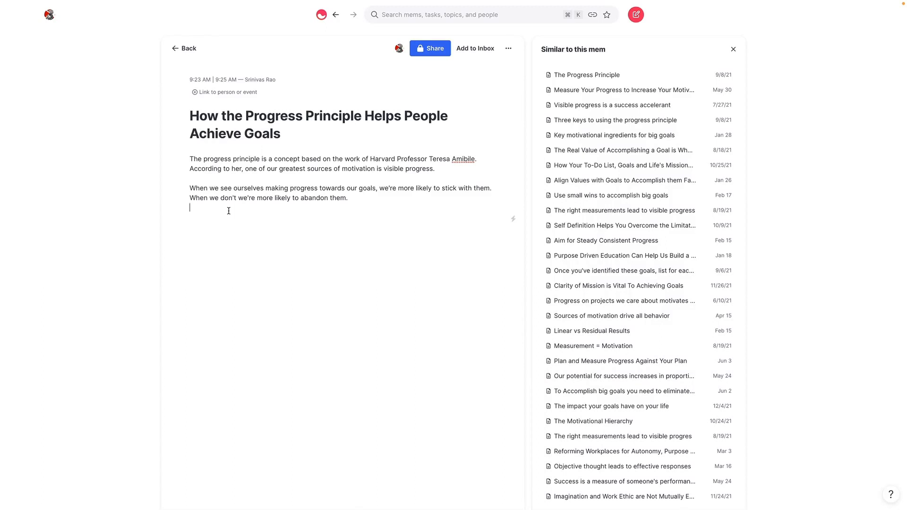
pyautogui.moveTo(598, 72)
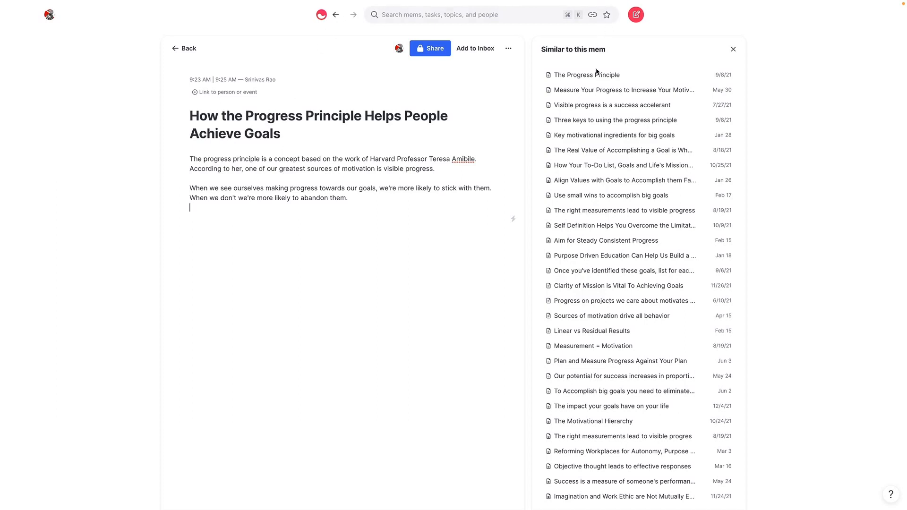